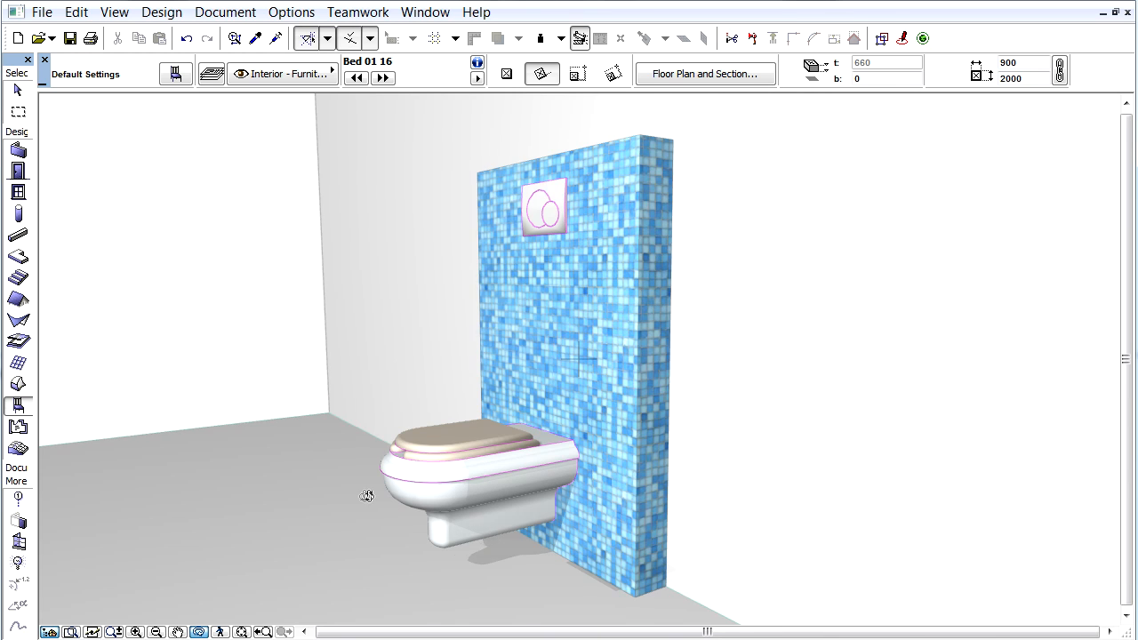
# Step: Leave the 3D view of the tiled wall and toilet and show the floor plan
pyautogui.moveTo(366, 494); pyautogui.dragTo(578, 502)
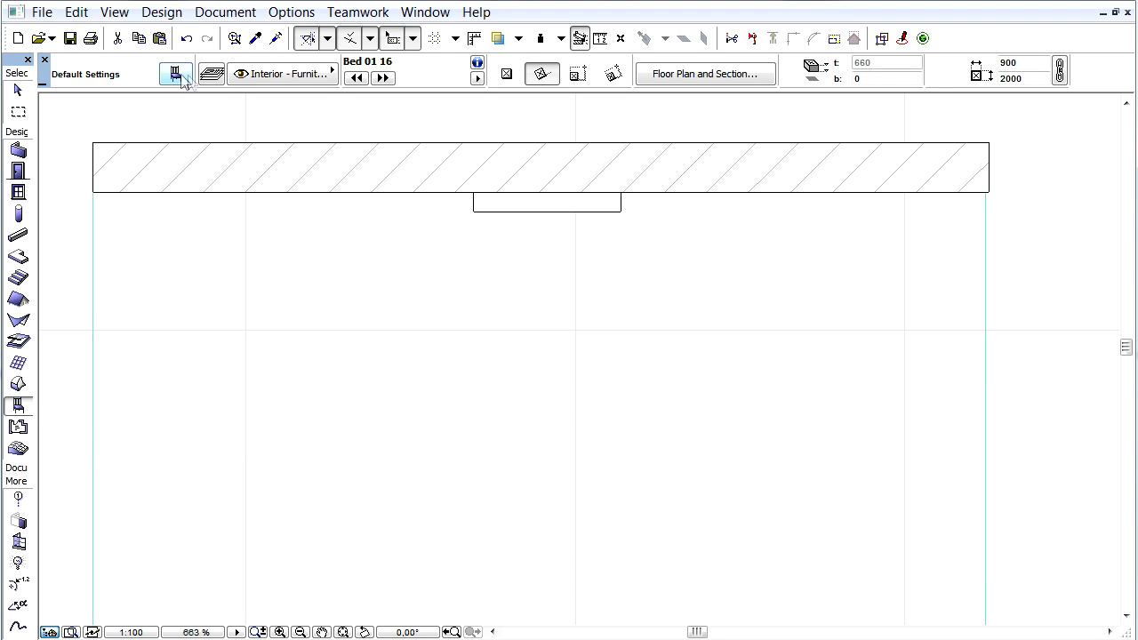
# Step: In Object Default Settings, search the library for 'wc' and choose the WC 16 toilet
pyautogui.click(175, 73)
pyautogui.write('wc')
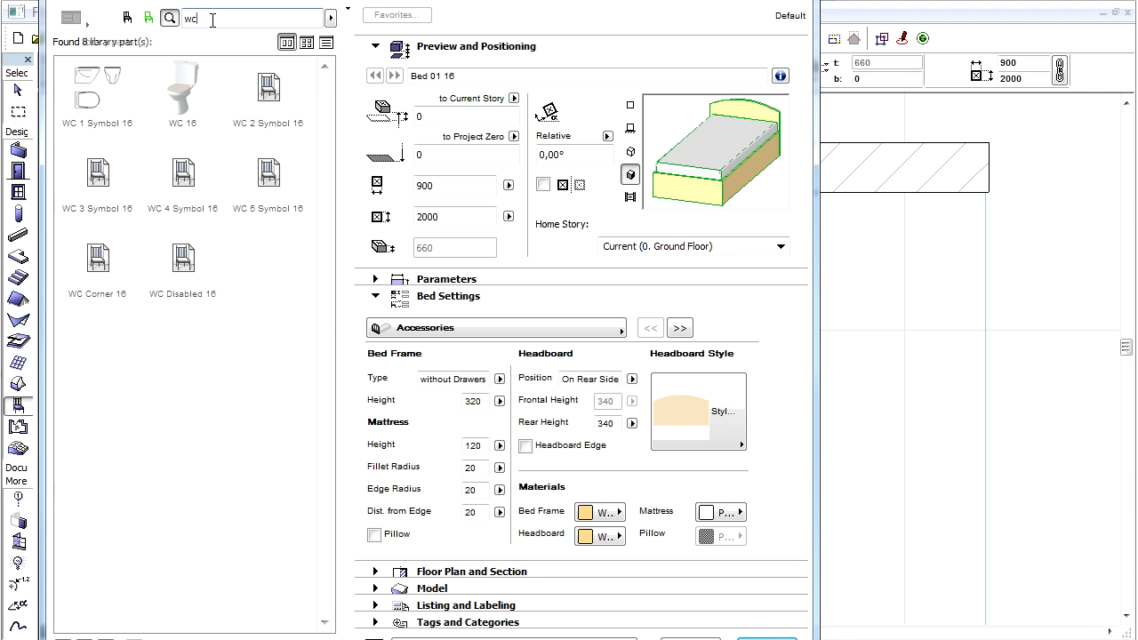
pyautogui.click(187, 89)
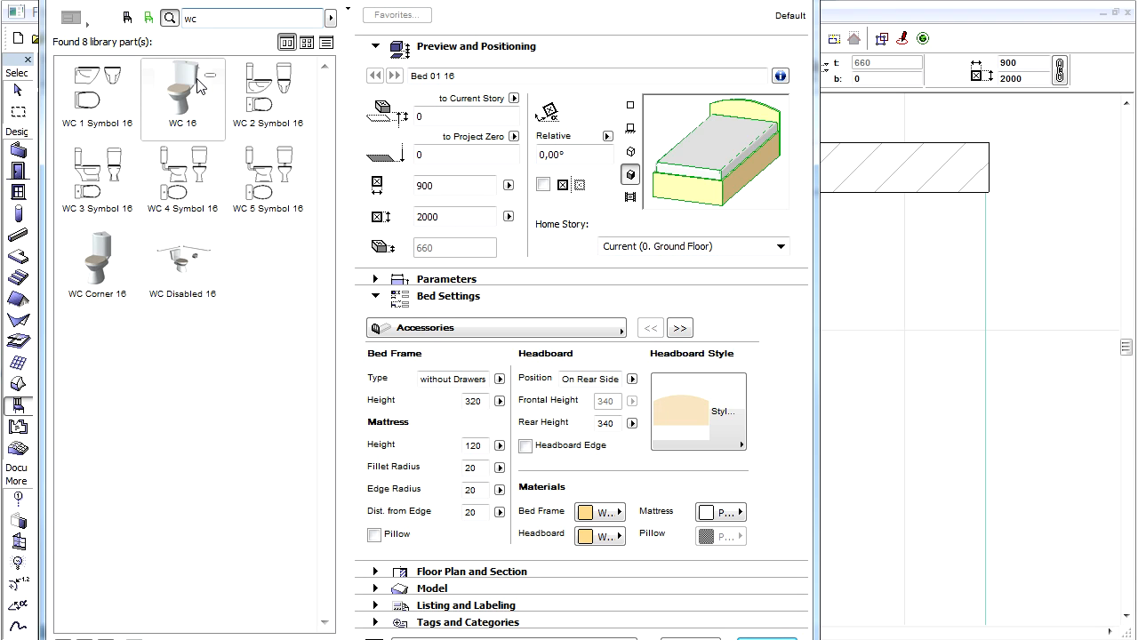
pyautogui.click(181, 85)
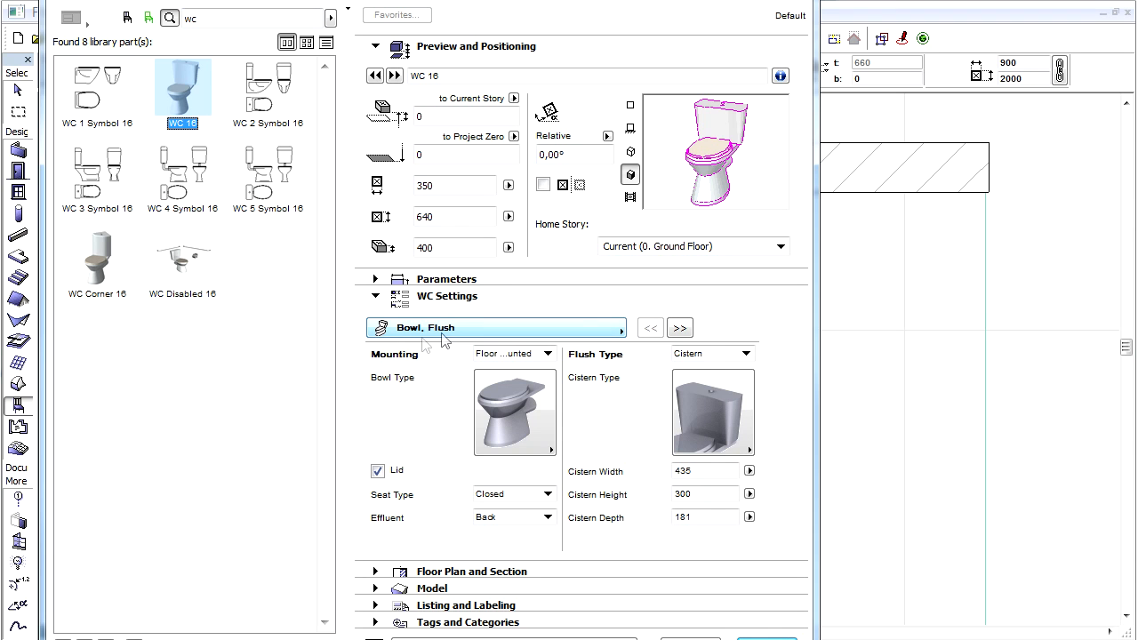
pyautogui.moveTo(484, 300)
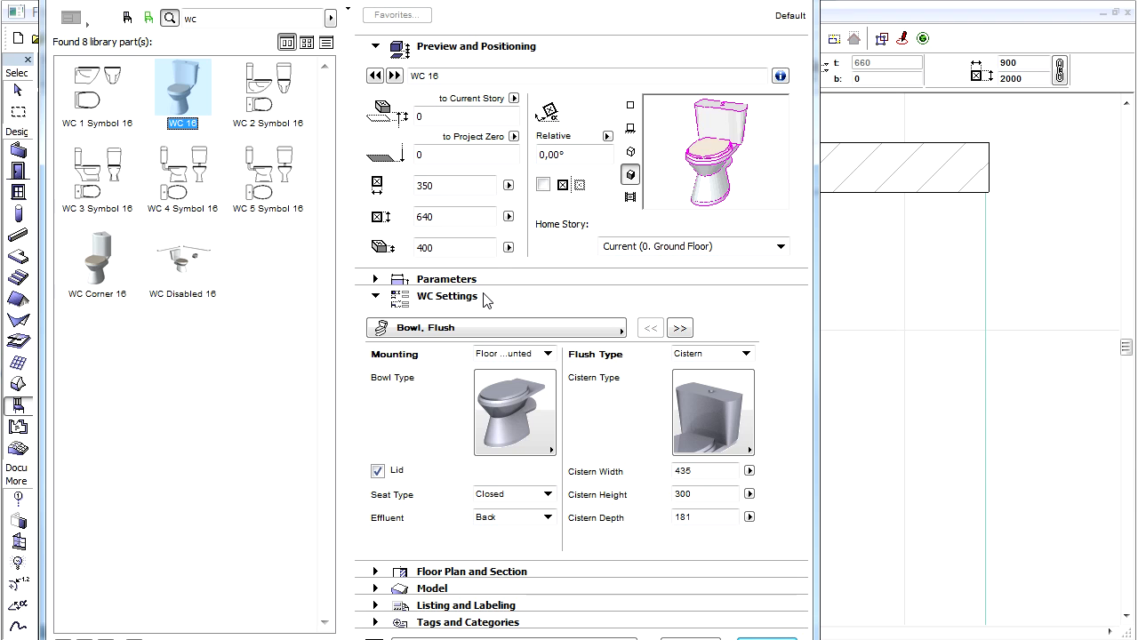
pyautogui.moveTo(560, 362)
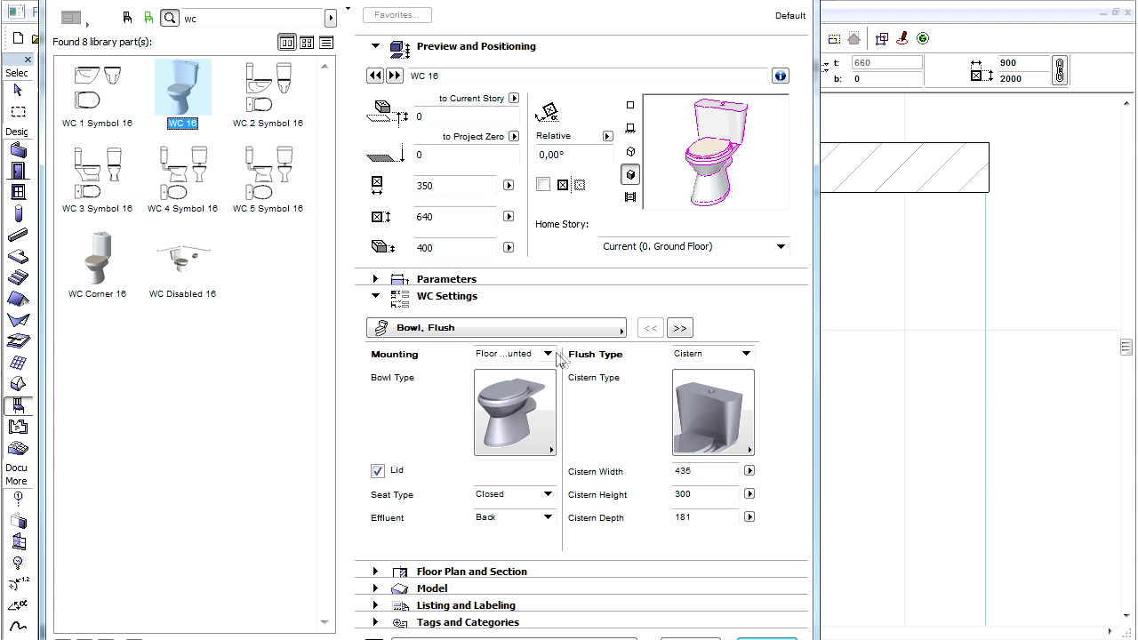
# Step: Set WC 16 mounting to Wall Hung and pick a different wall-hung bowl type
pyautogui.click(514, 354)
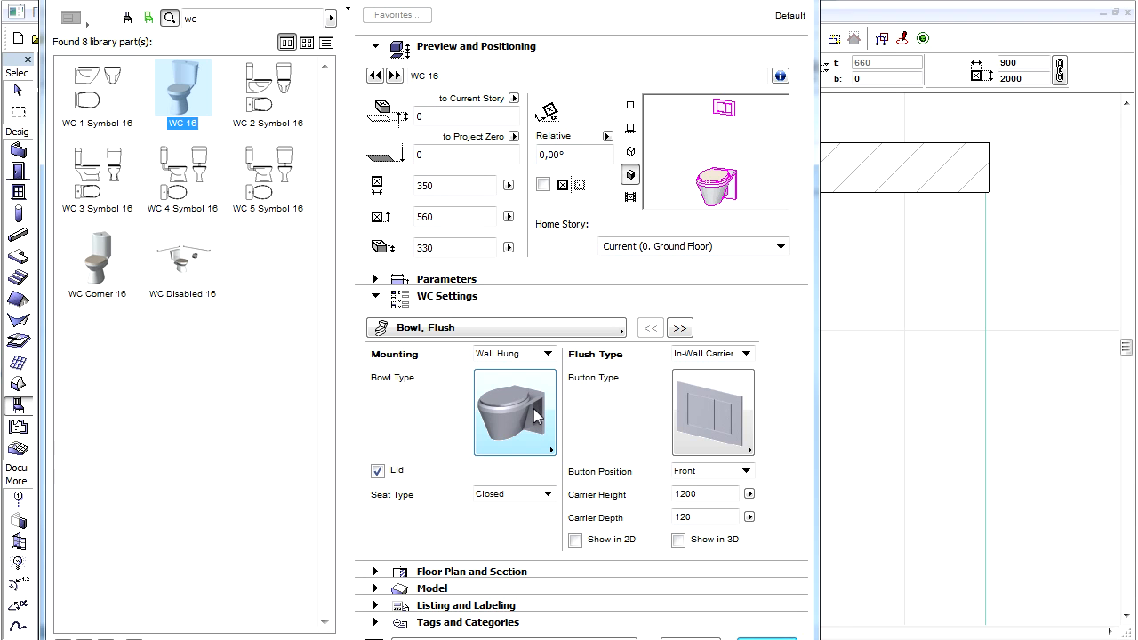
pyautogui.click(515, 412)
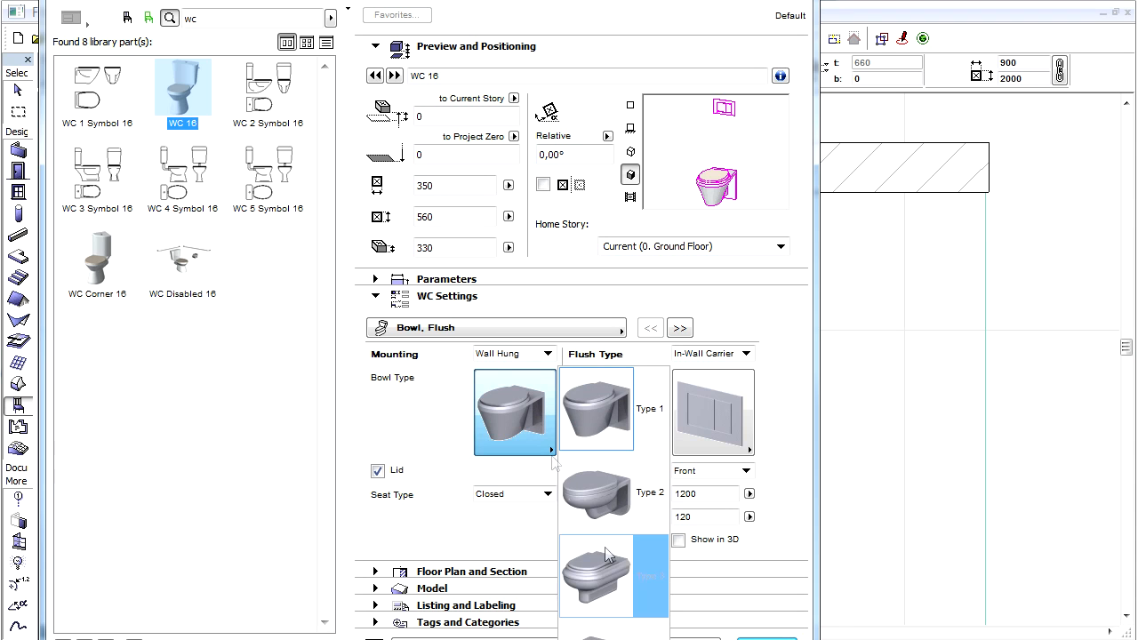
pyautogui.click(605, 580)
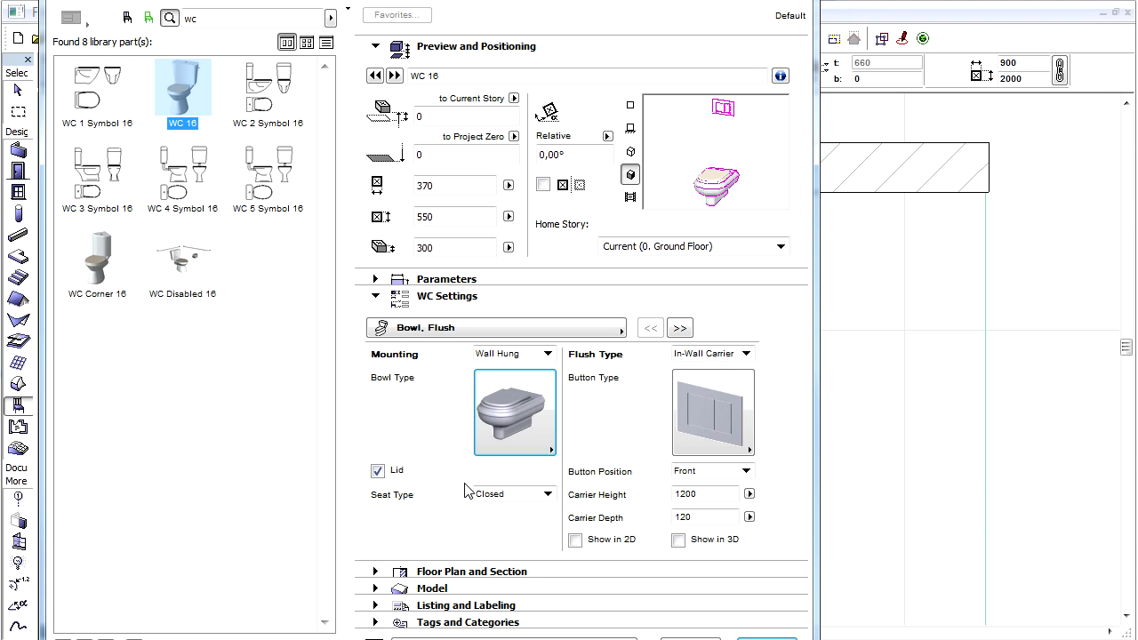
# Step: Set the seat type to Open and keep the In-Wall Carrier flush type
pyautogui.click(548, 494)
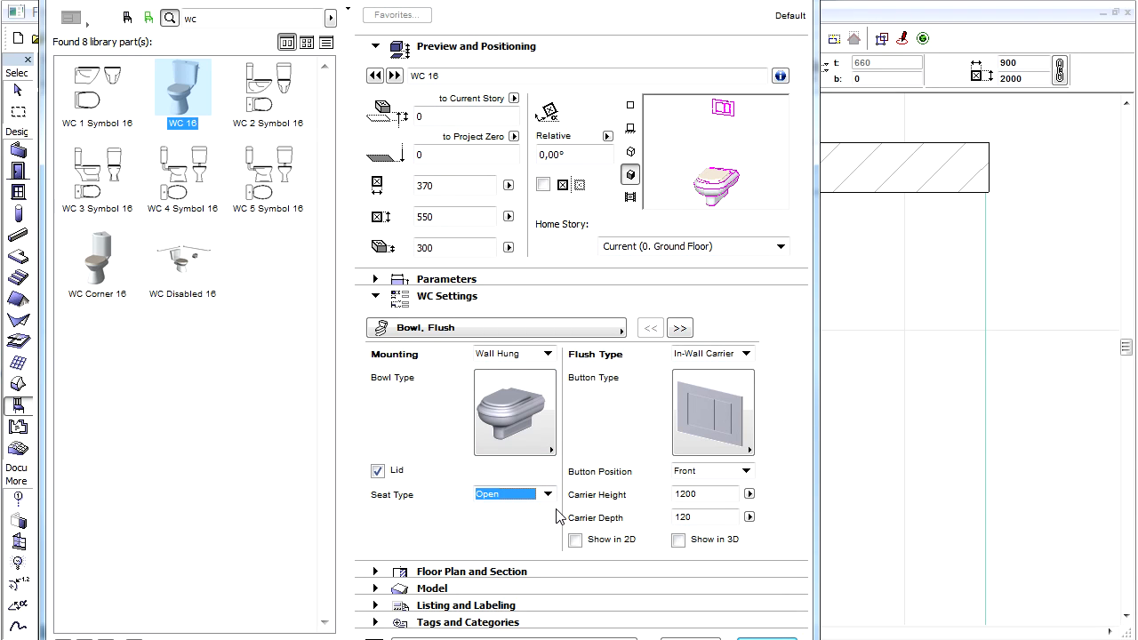
pyautogui.click(747, 352)
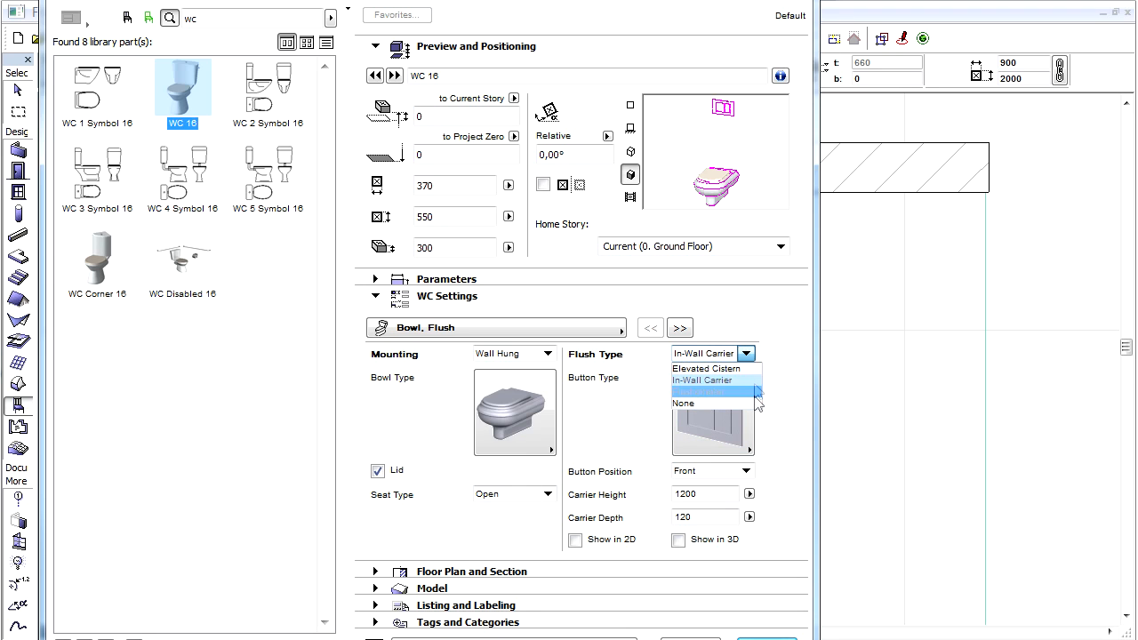
pyautogui.click(703, 381)
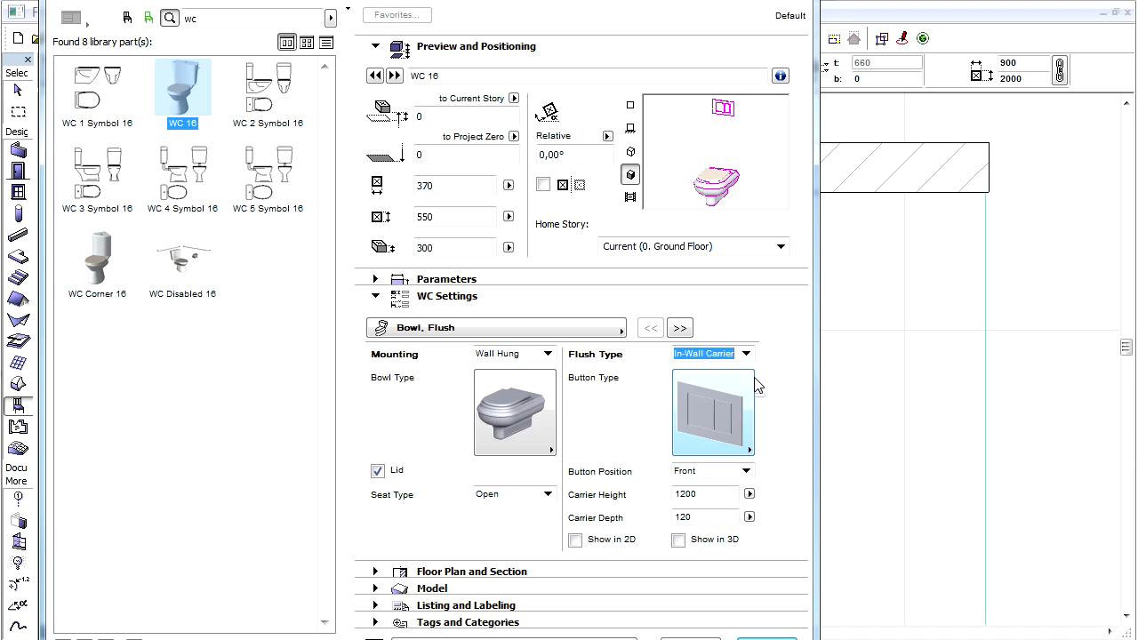
# Step: Browse Plumbing Fixtures 16 > WC, Bidets, Urinals 16 by folder and choose WC Corner 16
pyautogui.click(713, 414)
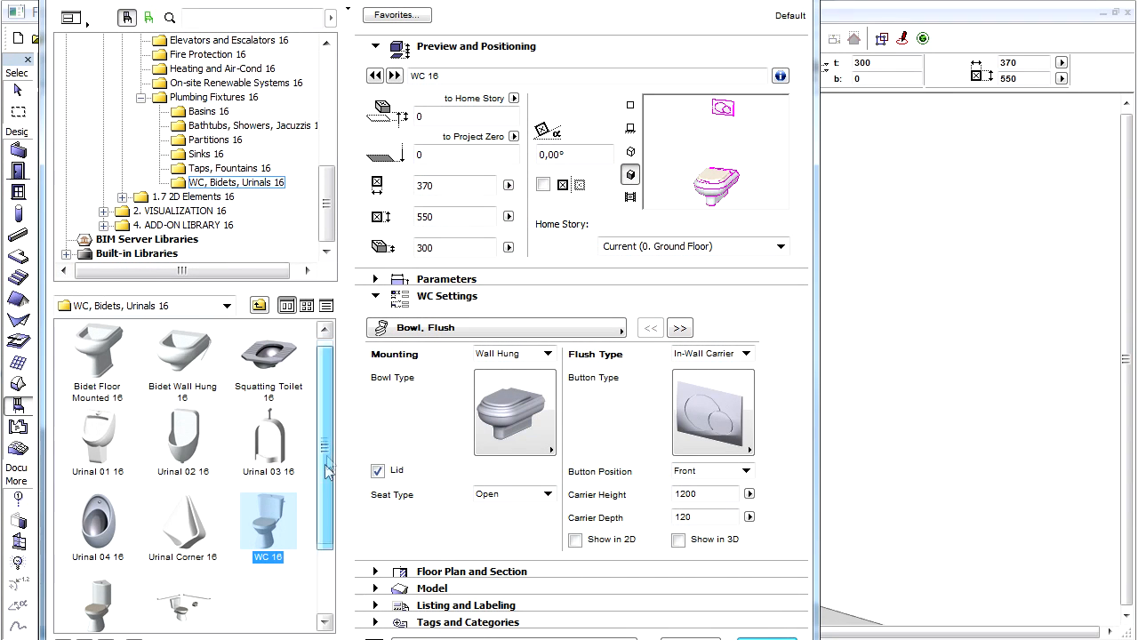
pyautogui.scroll(-3)
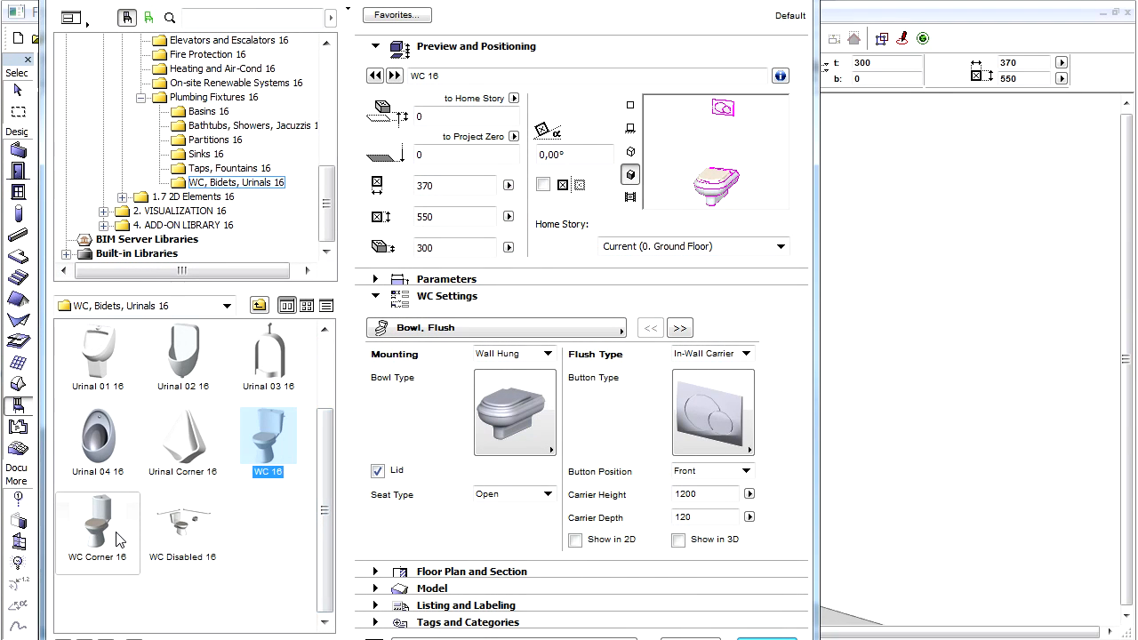
pyautogui.click(98, 533)
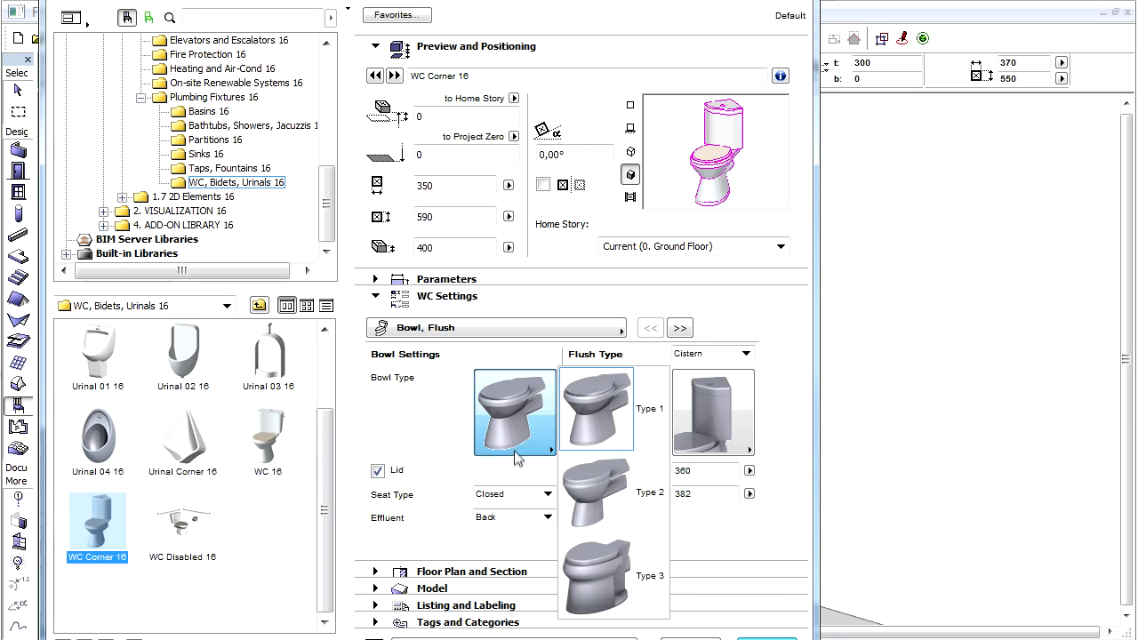